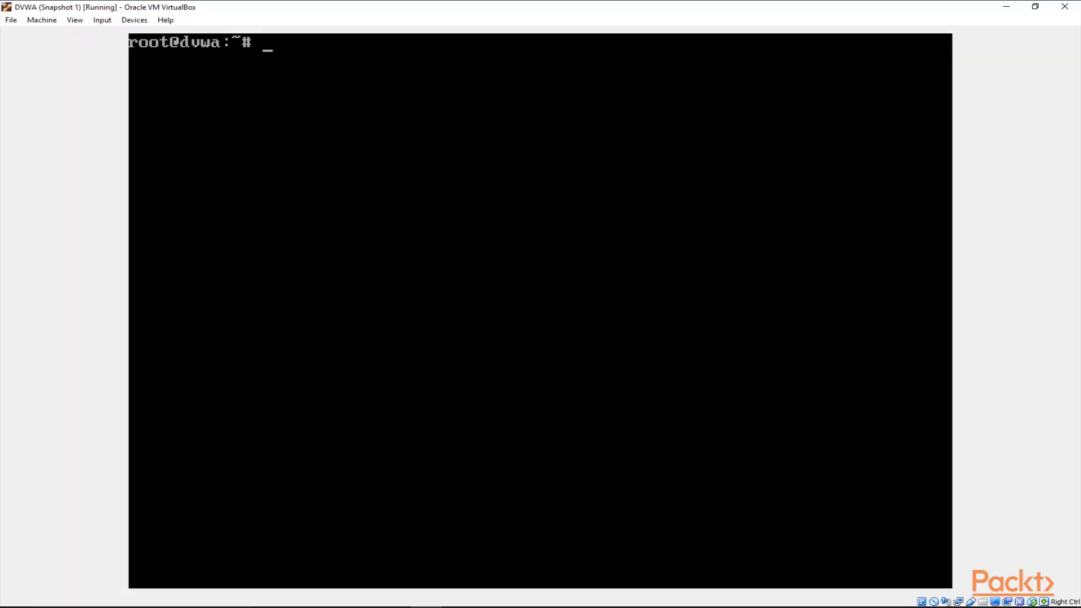
Step: Edit dvwaPage.inc.php in vi, changing the setcookie default from 'high' to 'low', and save with :wq
type("vi /opt/lampp/htdocs/dvwa/includes/dvwaPage.inc.php")
type("/s")
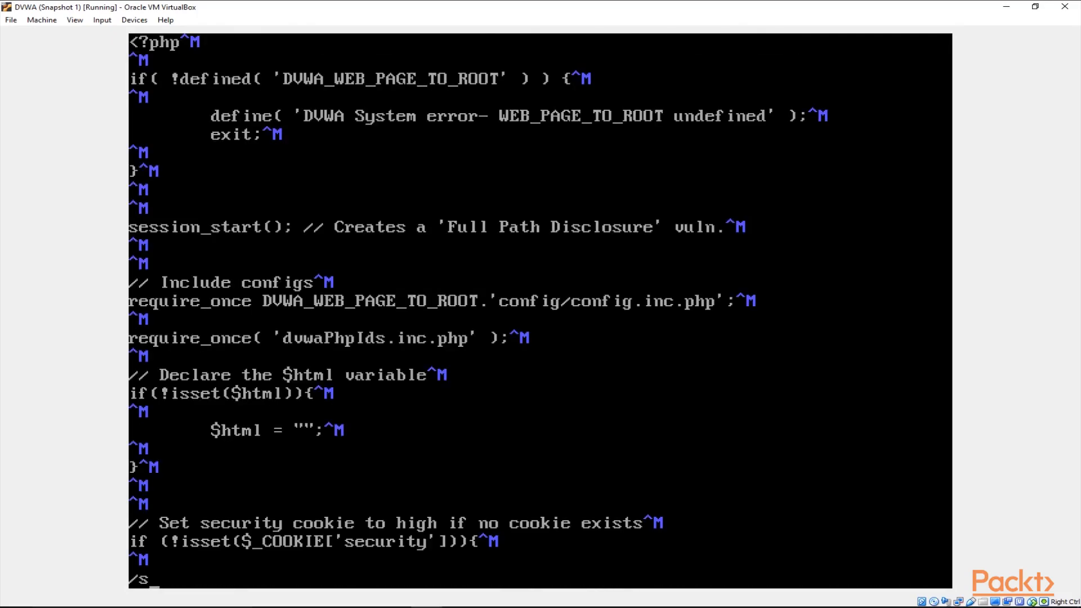
type("etcookie")
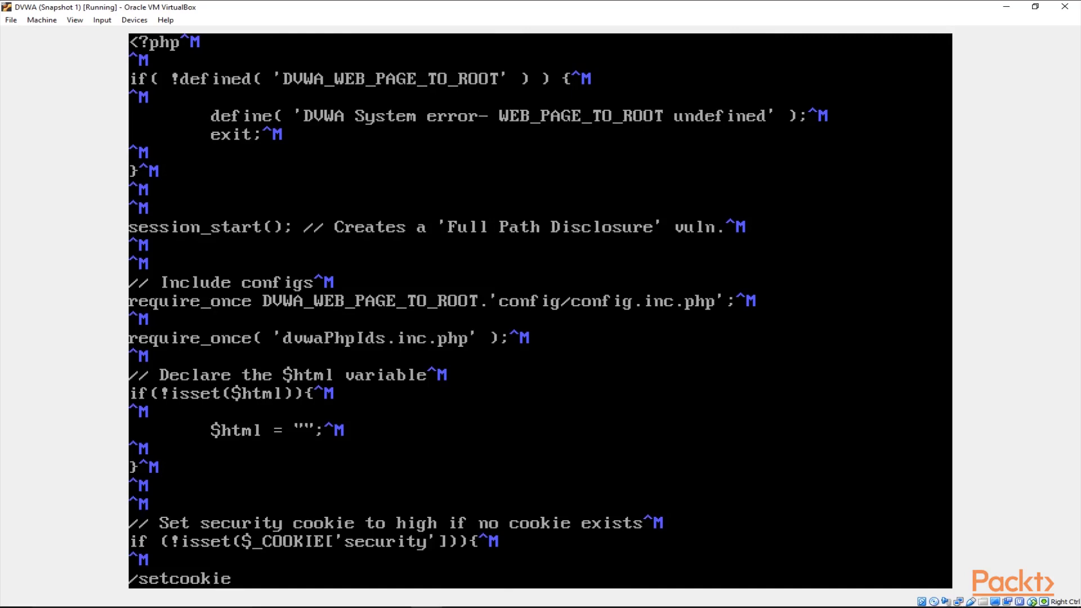
scroll("down", 3)
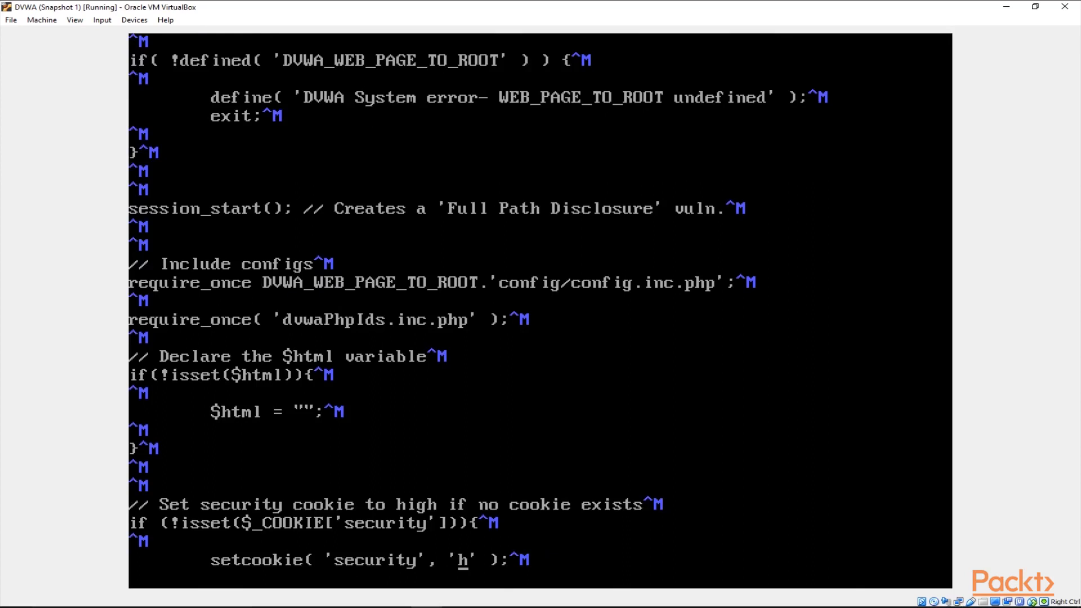
type("ow")
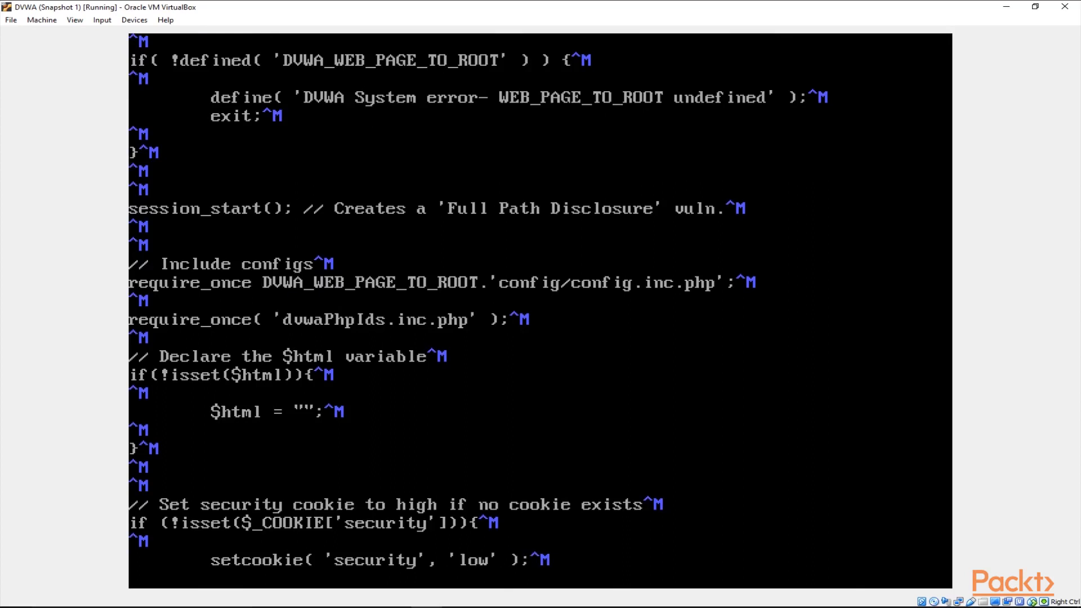
type(":wq")
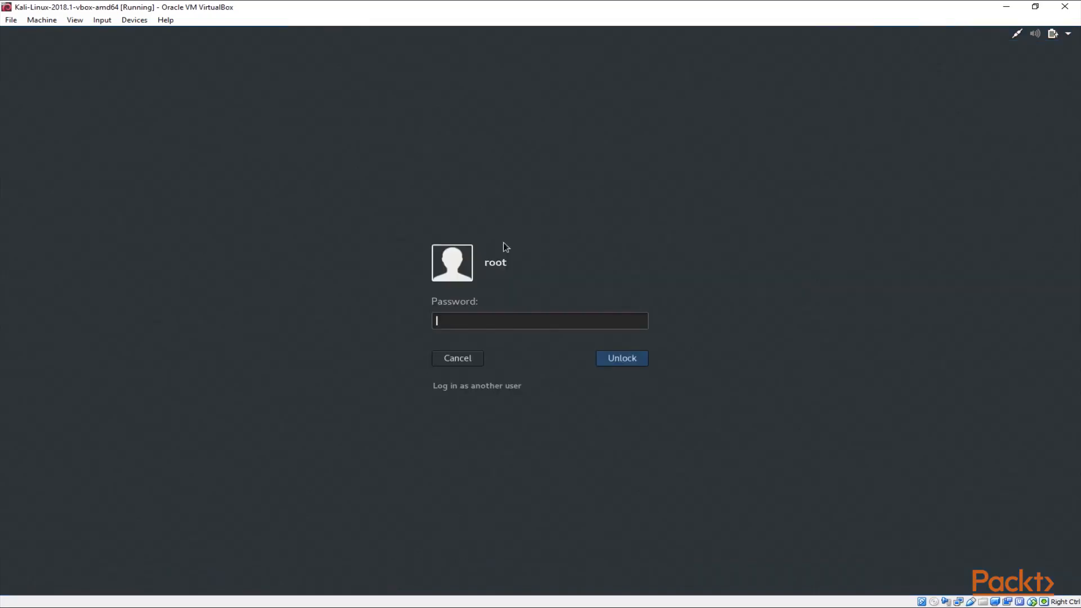
Step: Unlock Kali, ping 192.168.56.200, enable eth0 in Network settings until replies arrive, then stop the ping
left_click(620, 358)
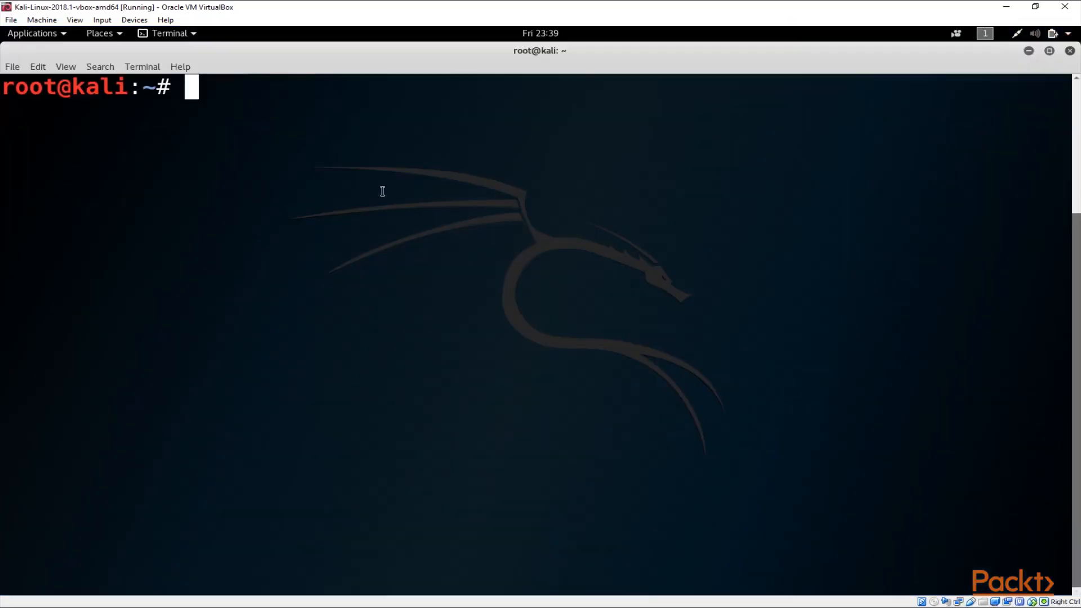
mouse_move(385, 168)
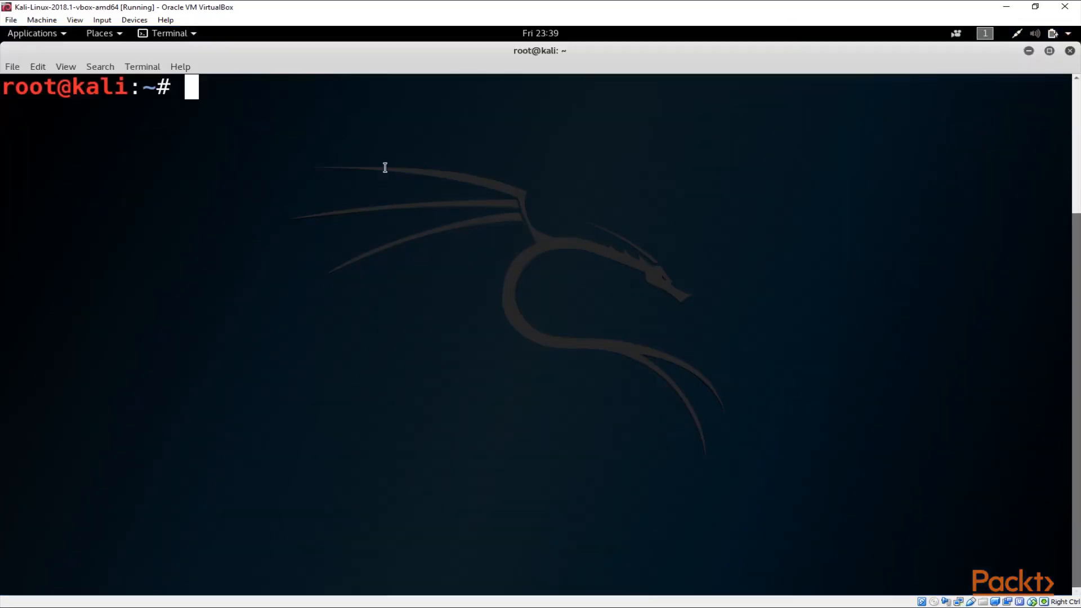
type("ping 192.168.56.200")
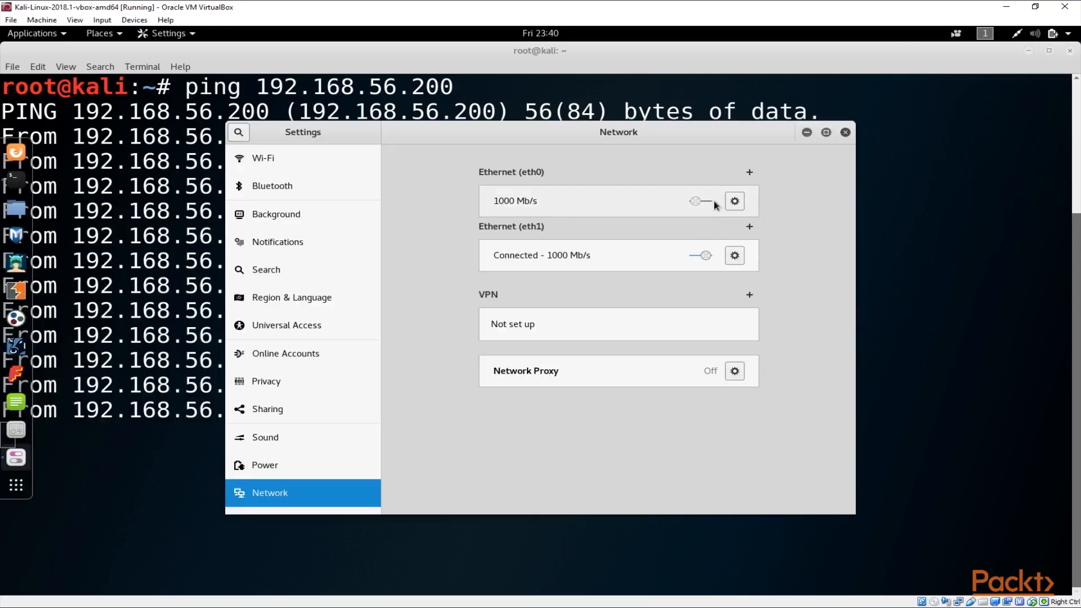
mouse_move(705, 205)
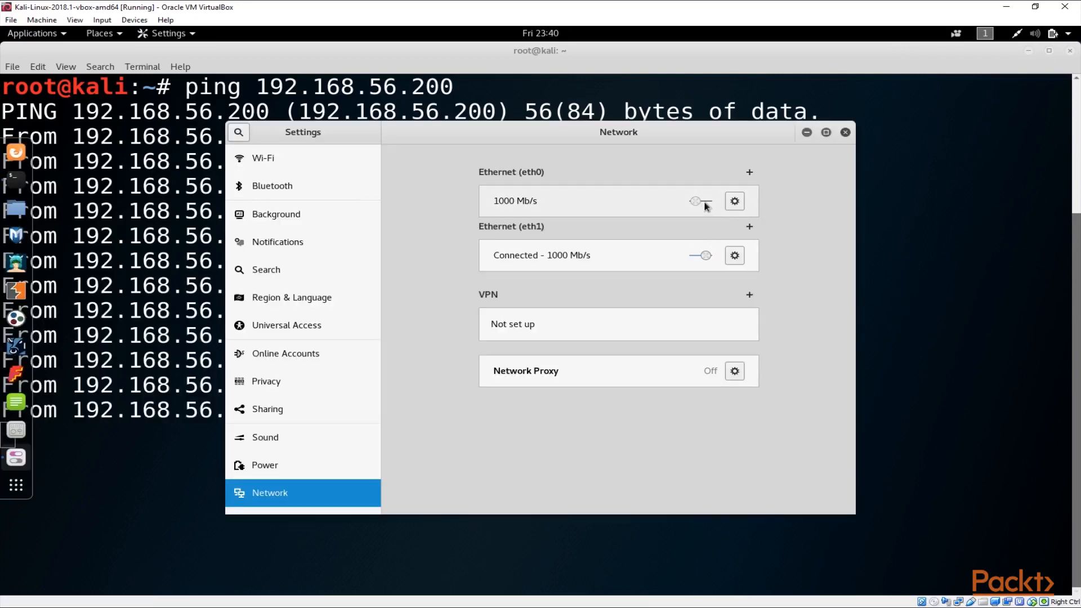
left_click(700, 200)
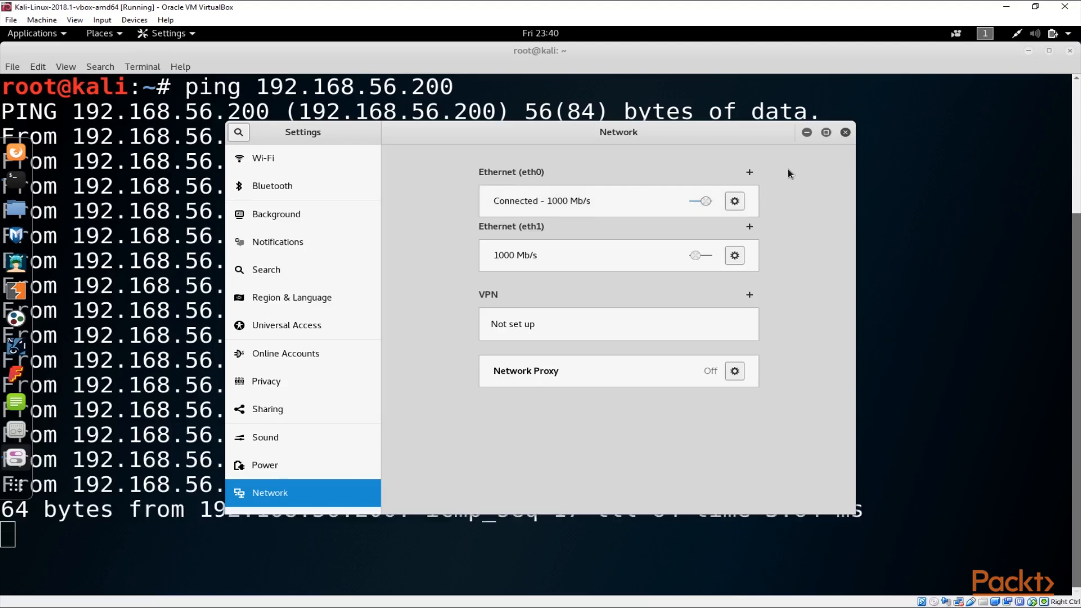
left_click(844, 132)
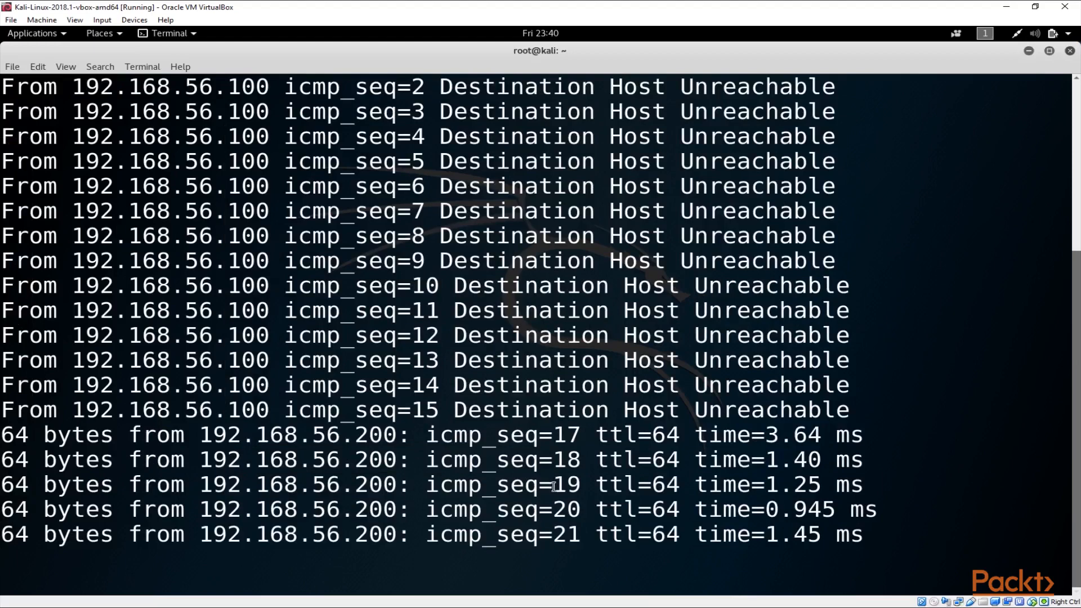
key("ctrl+c")
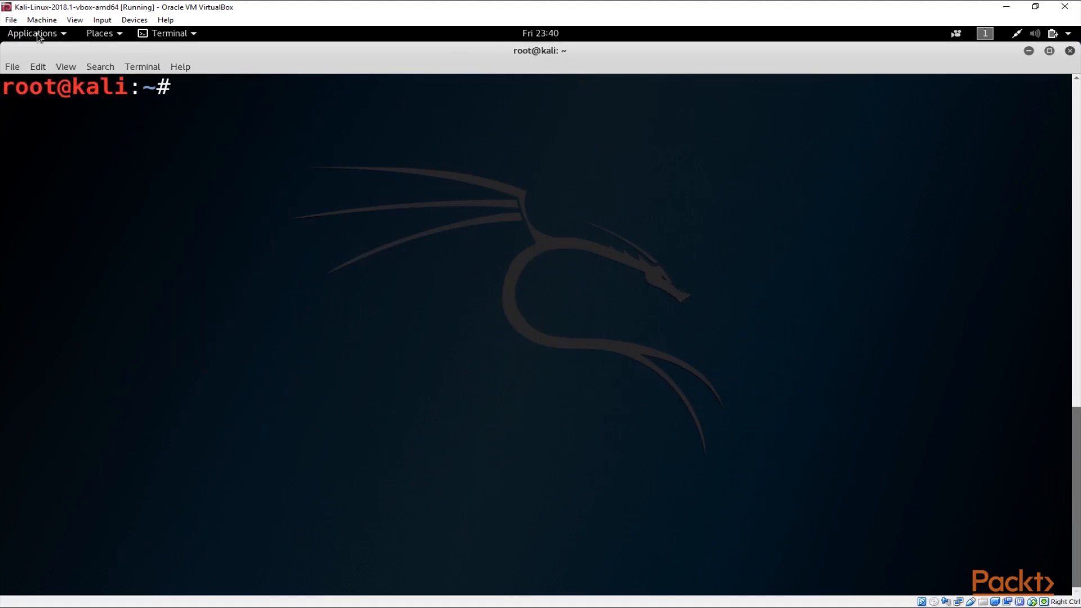
Step: Launch OWASP ZAP from the Applications menu's web application analysis tools
left_click(31, 32)
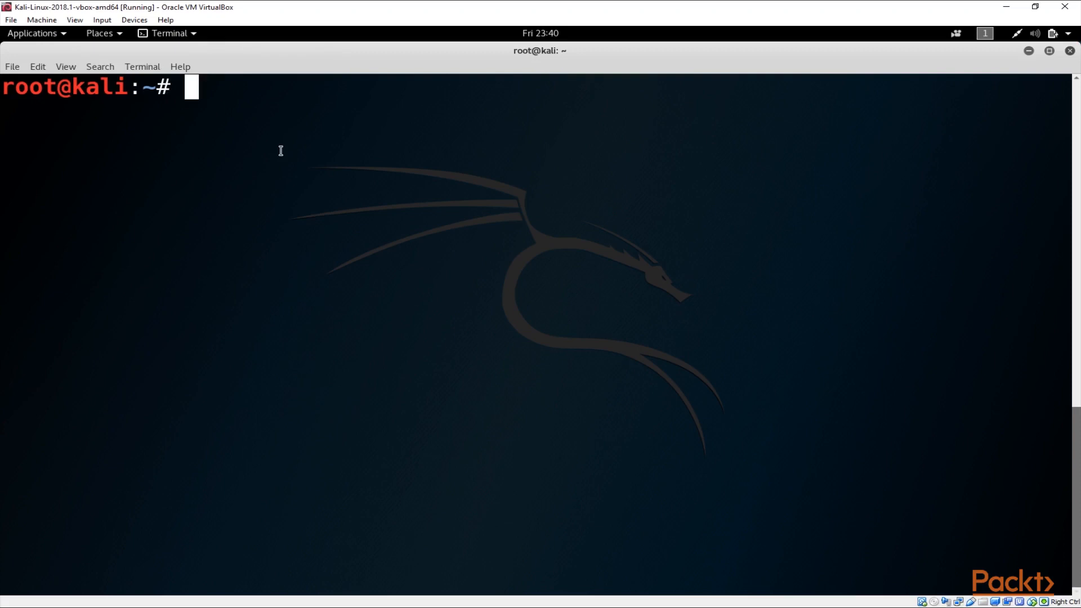
mouse_move(286, 152)
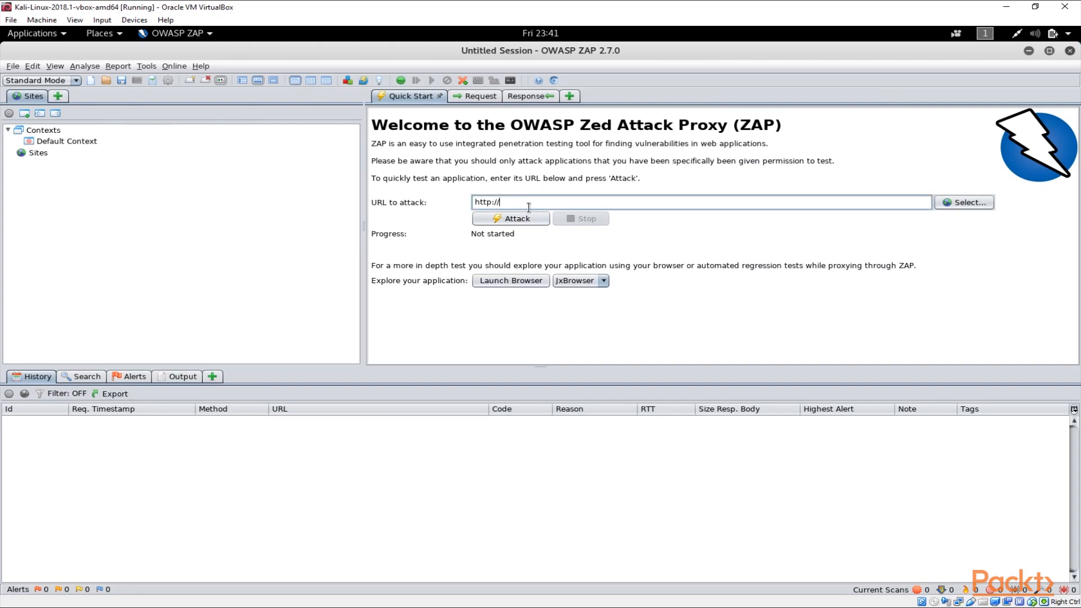
Step: Enter 192.168.56.200 as the URL to attack and choose Firefox from the browser list
type("192")
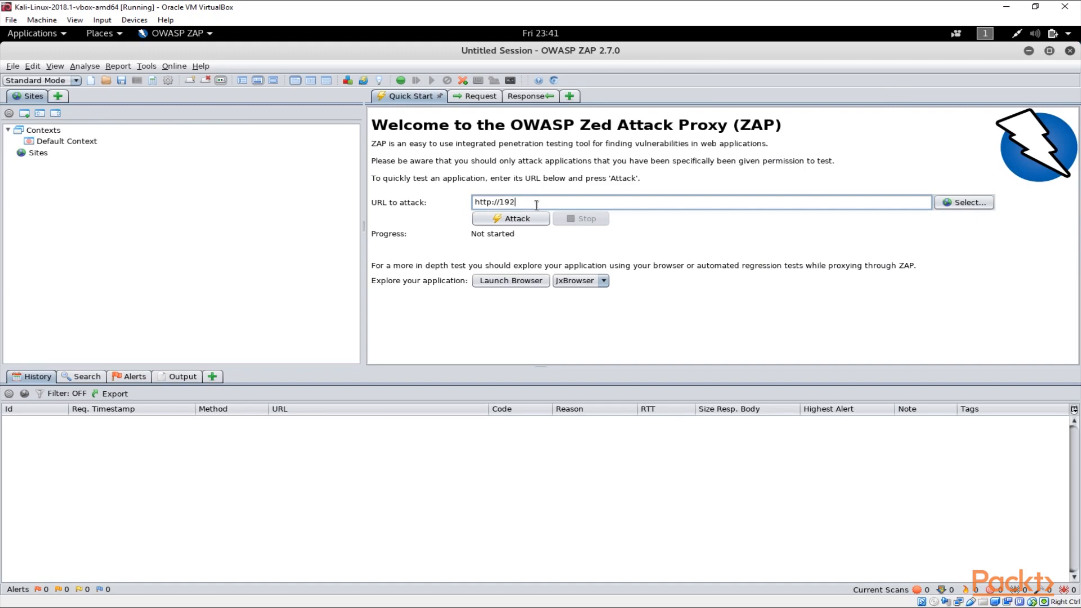
type(".168.56.200")
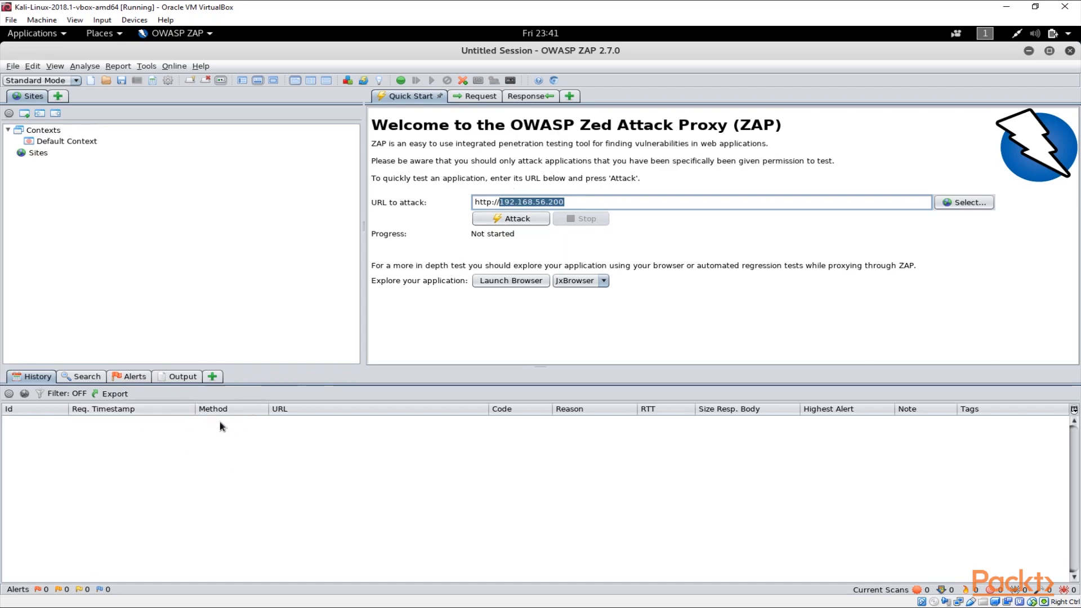
mouse_move(100, 182)
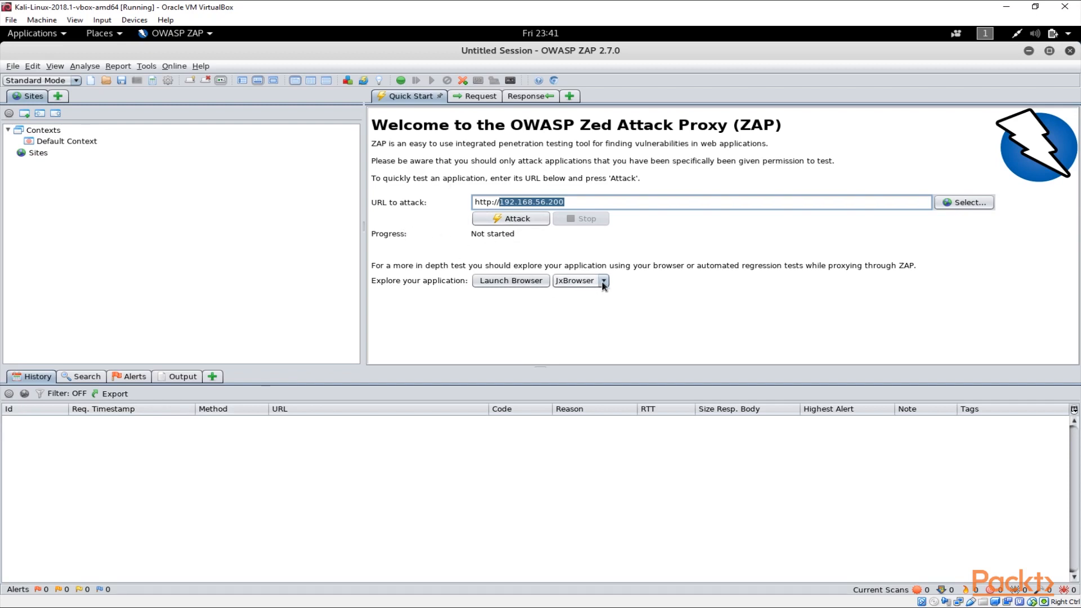
left_click(602, 281)
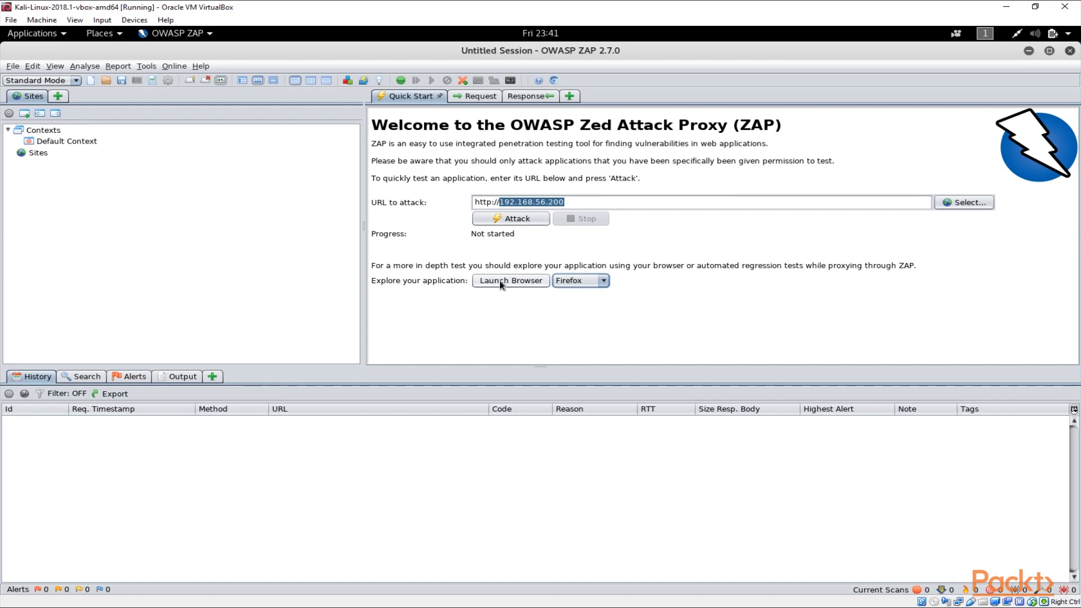
mouse_move(511, 281)
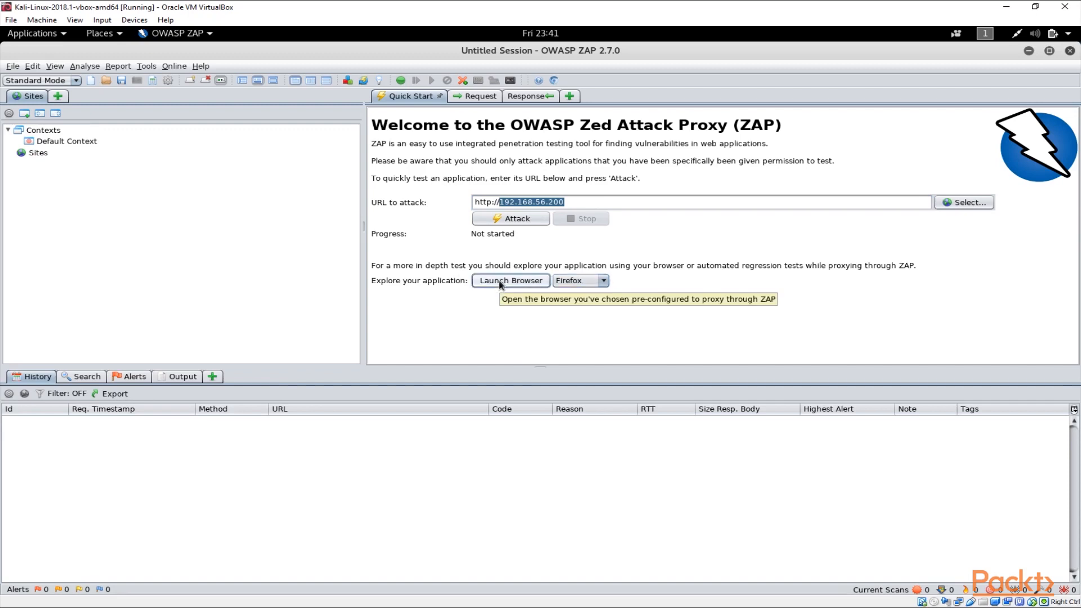
mouse_move(481, 137)
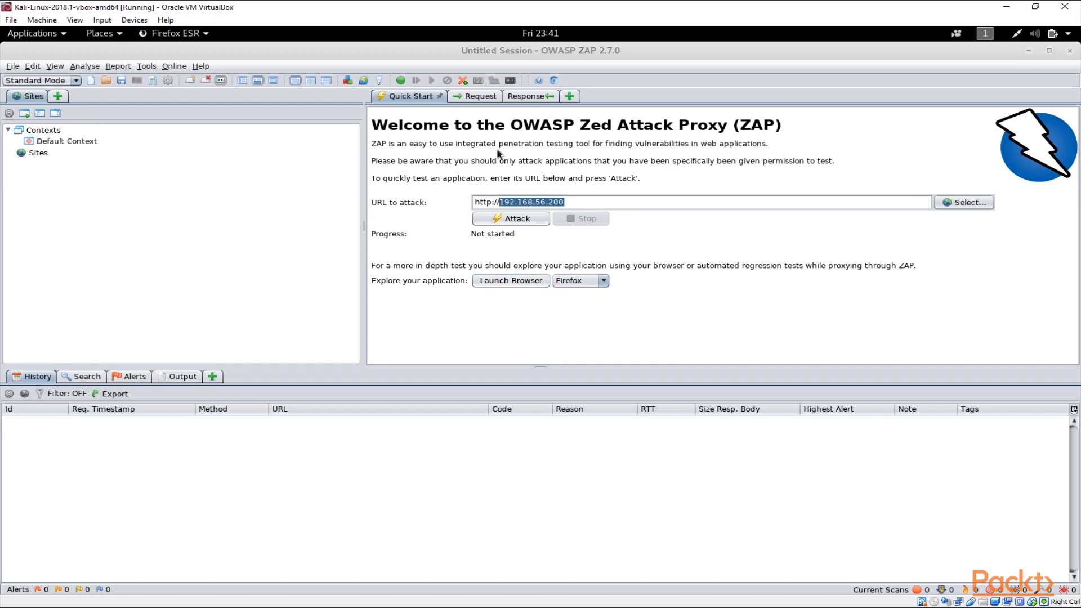
Step: Review Firefox's Advanced Network proxy settings (manual localhost:8080) and cancel without changes
left_click(510, 280)
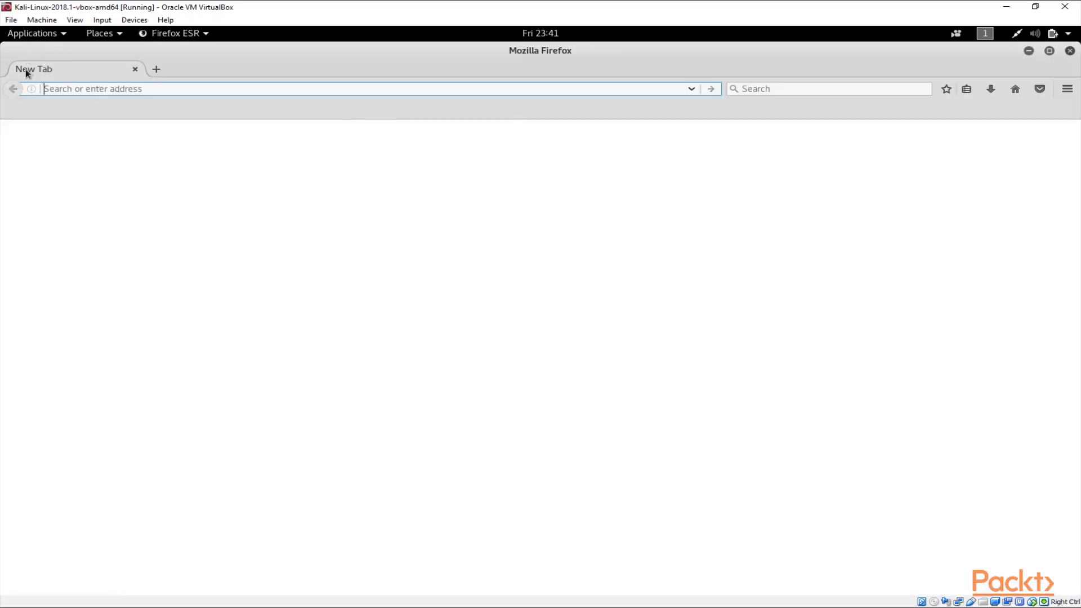
left_click(1068, 88)
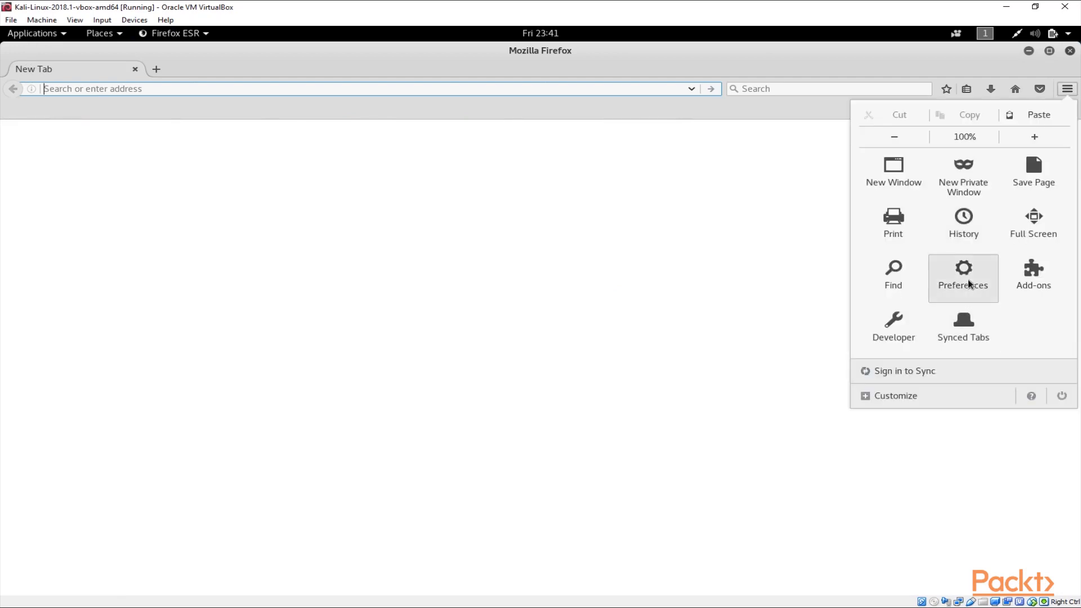
left_click(963, 276)
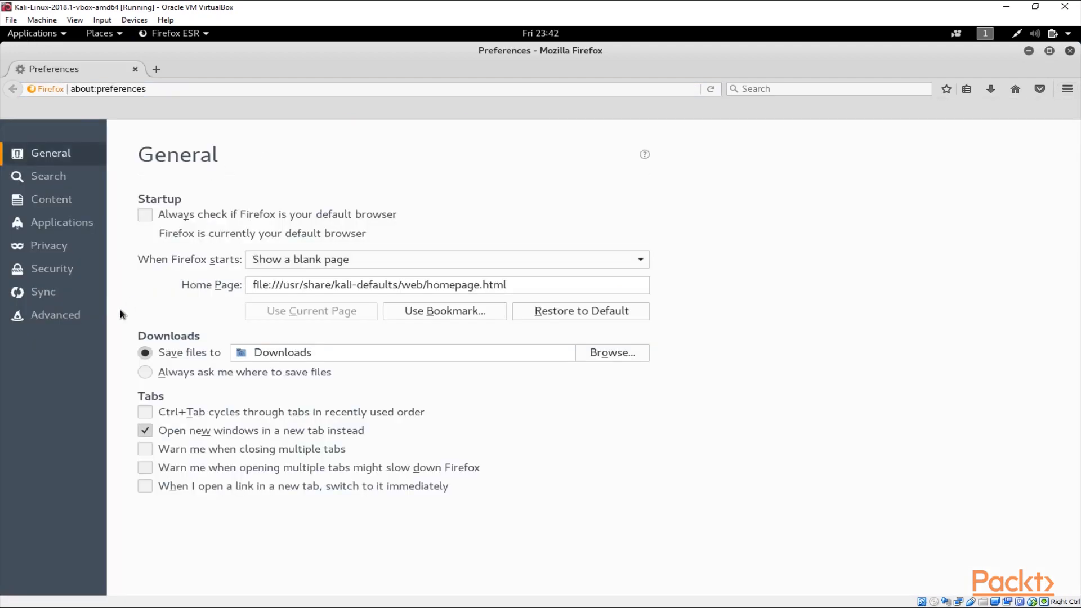
left_click(55, 314)
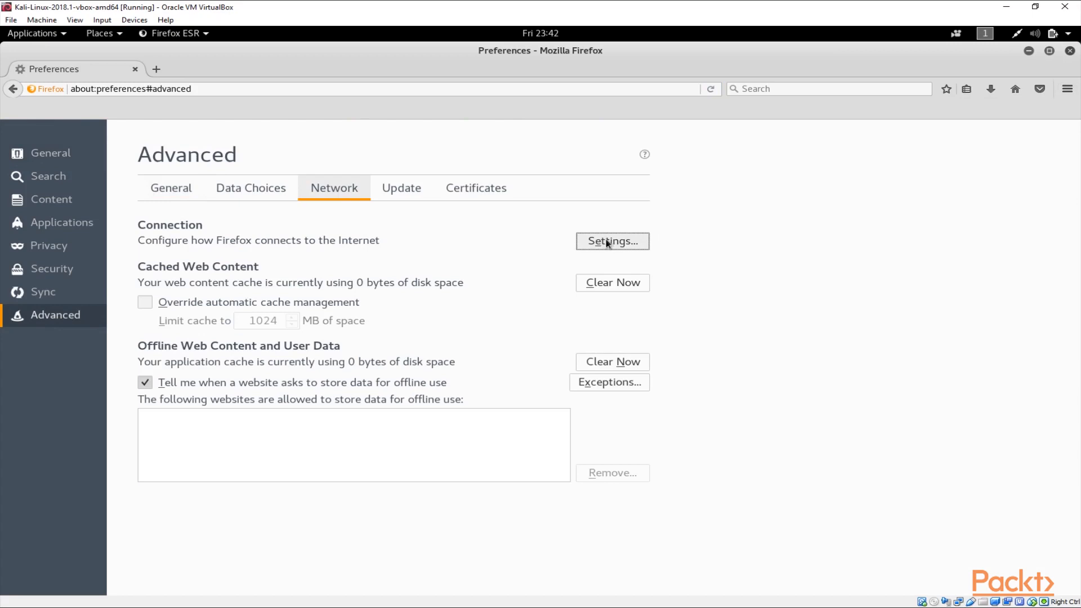
left_click(612, 241)
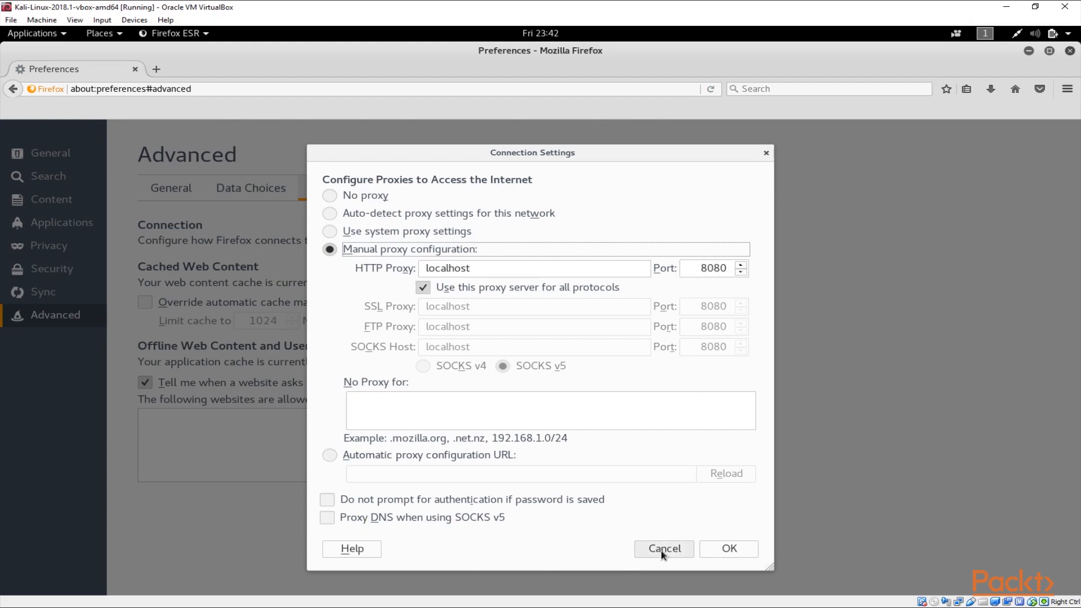
left_click(662, 548)
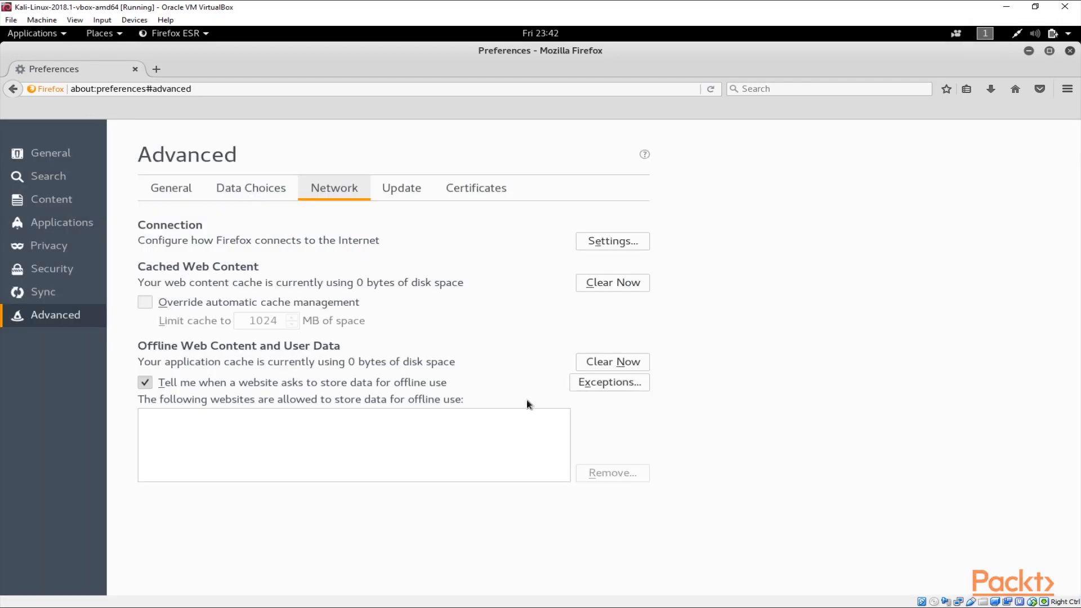
left_click(199, 88)
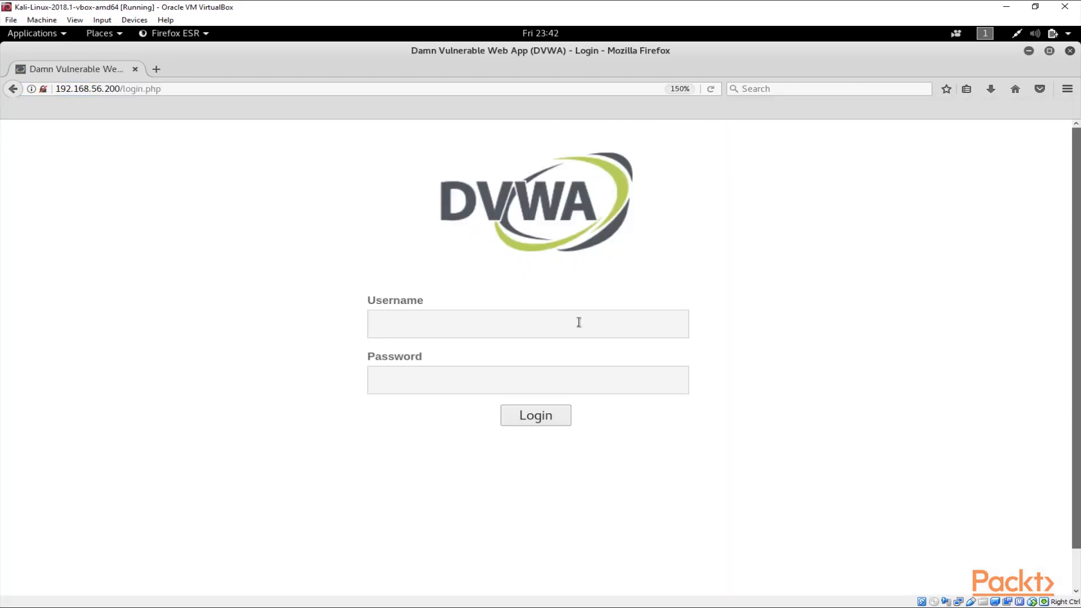
Step: Log in to DVWA as admin with its password
type("admin")
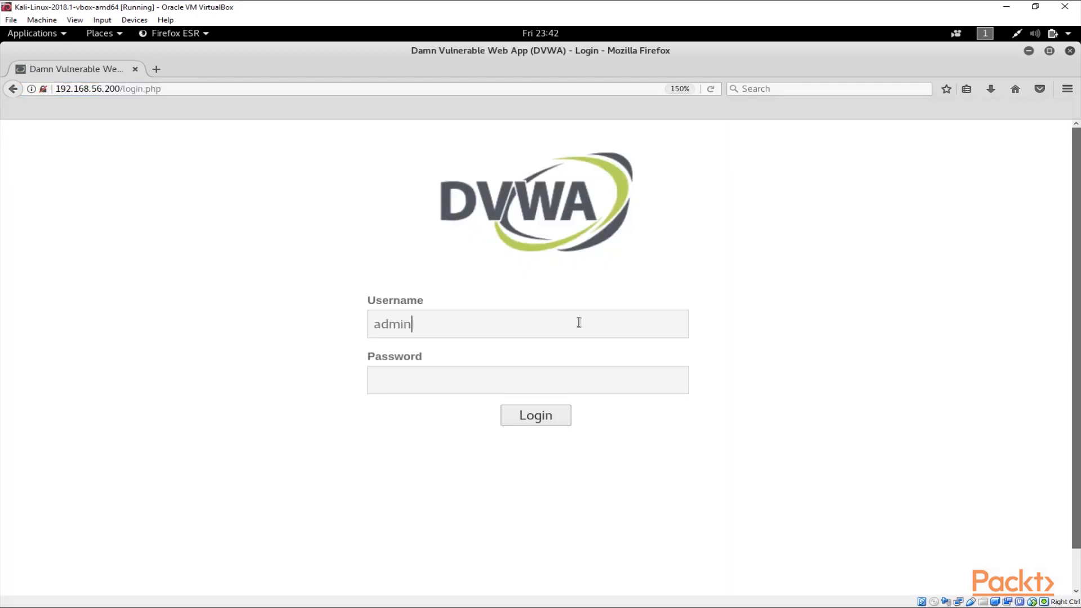
left_click(535, 416)
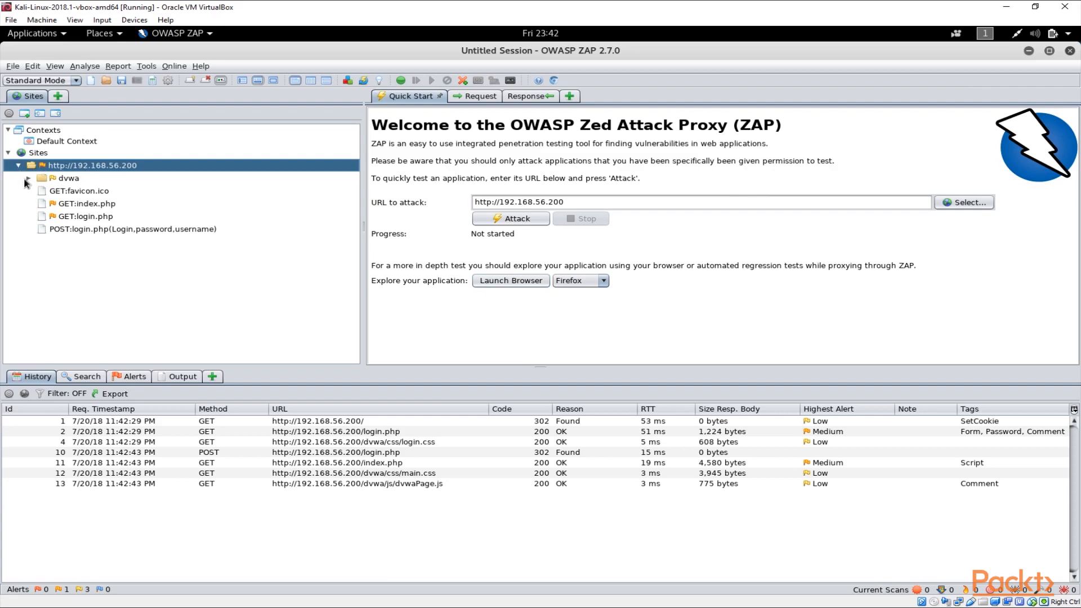
Step: Expand the dvwa folder in the Sites tree to show css, images and js
left_click(28, 178)
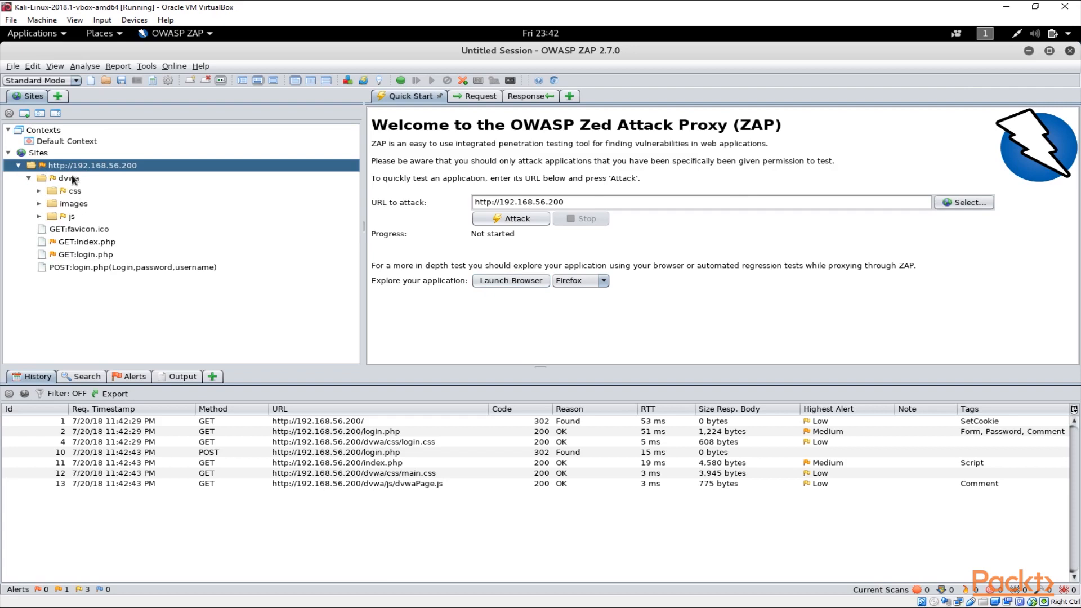
mouse_move(78, 214)
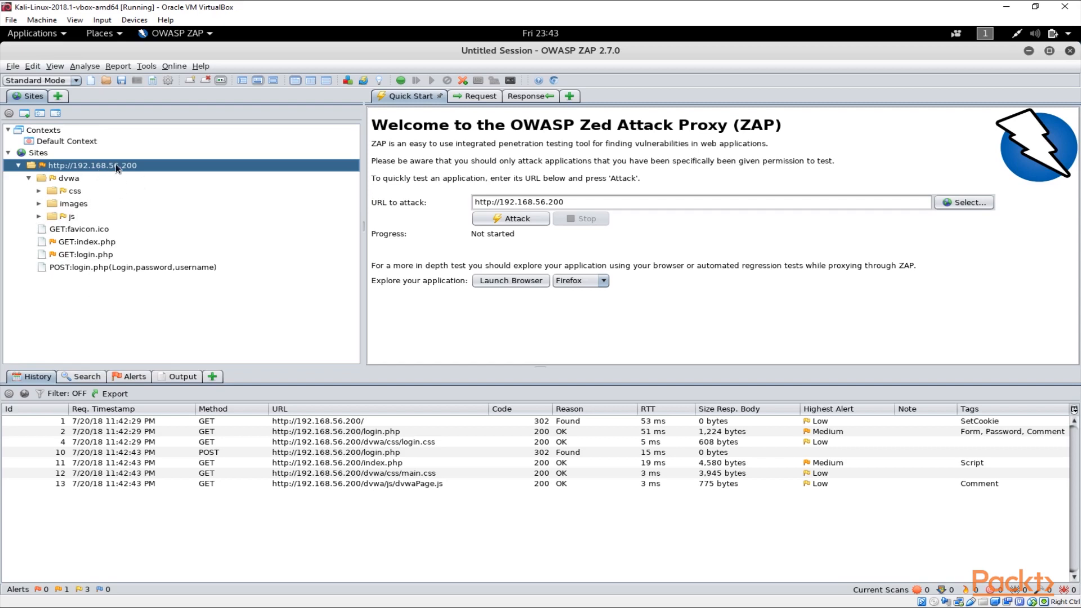
mouse_move(105, 167)
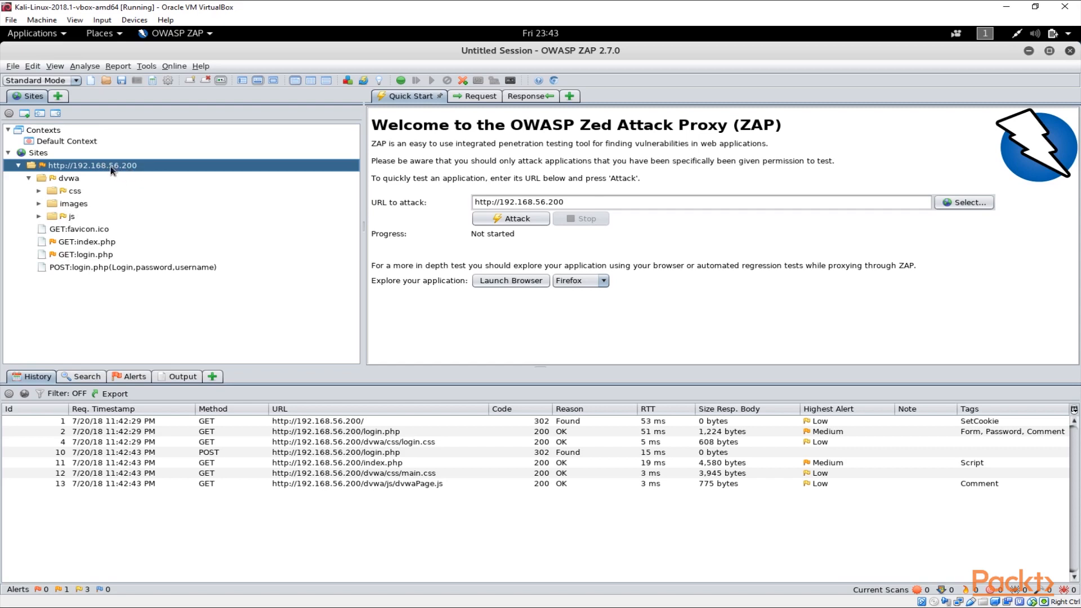
mouse_move(116, 170)
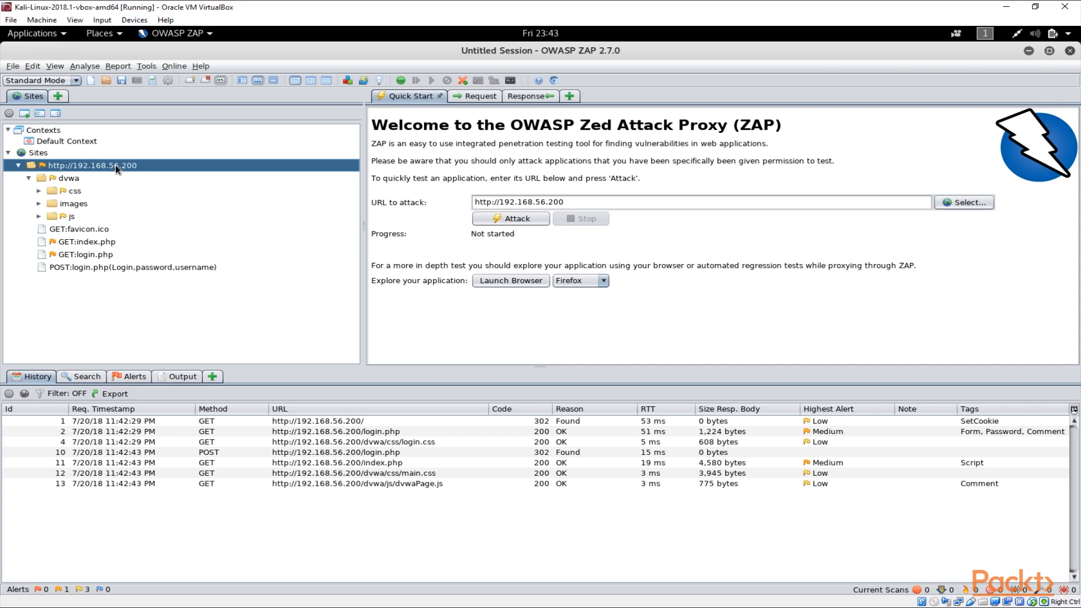
right_click(92, 164)
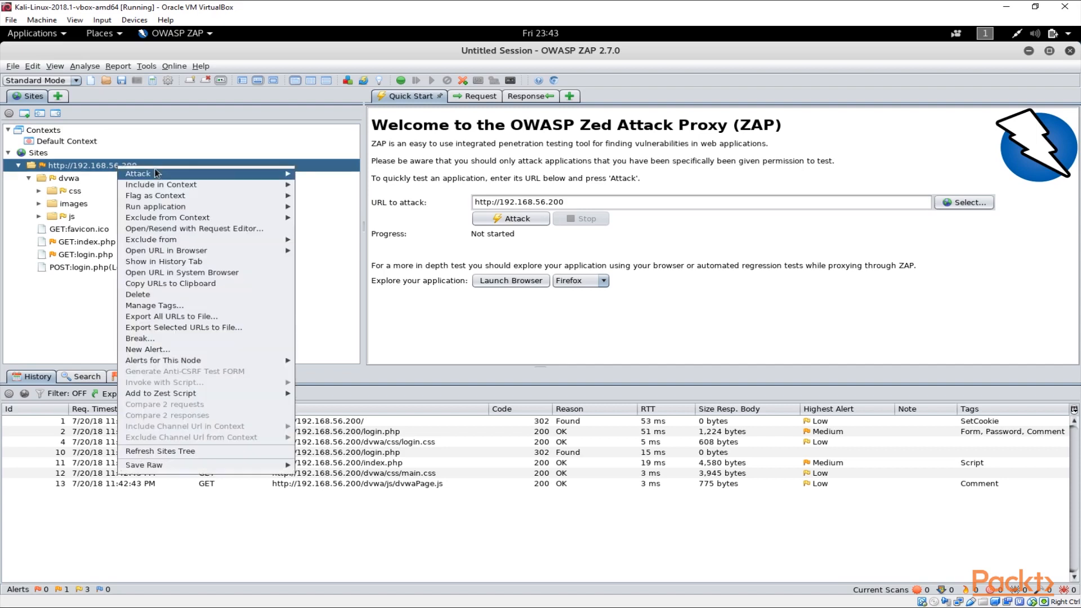
mouse_move(138, 174)
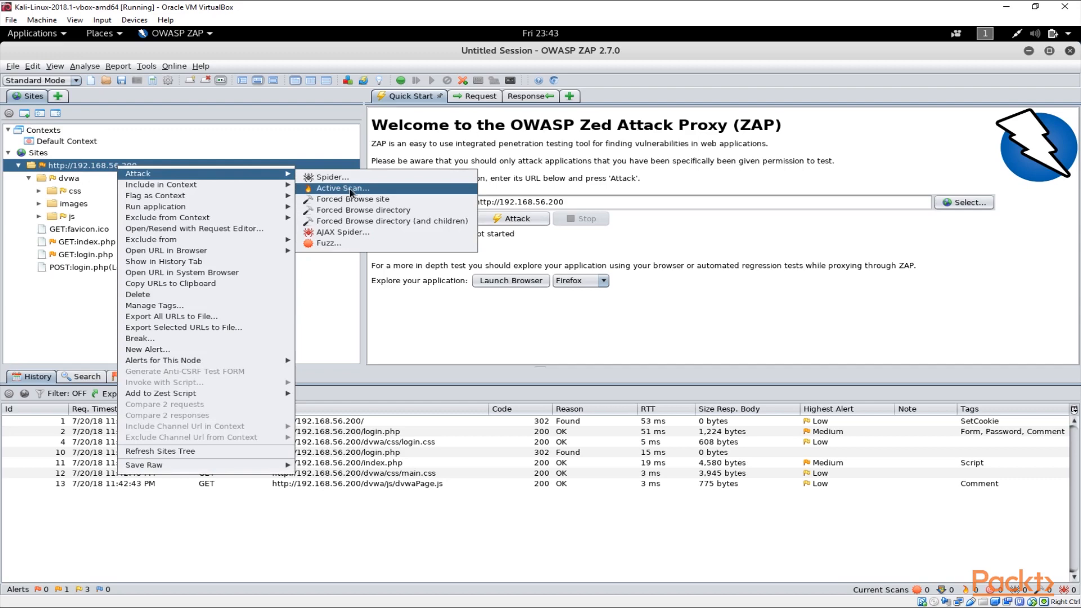
left_click(341, 188)
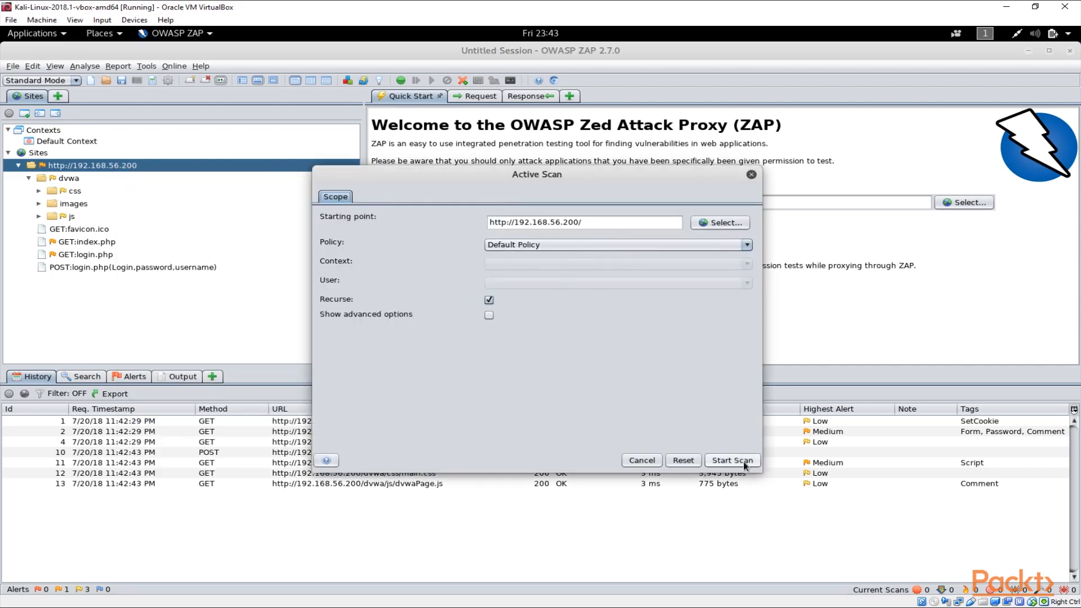
left_click(733, 460)
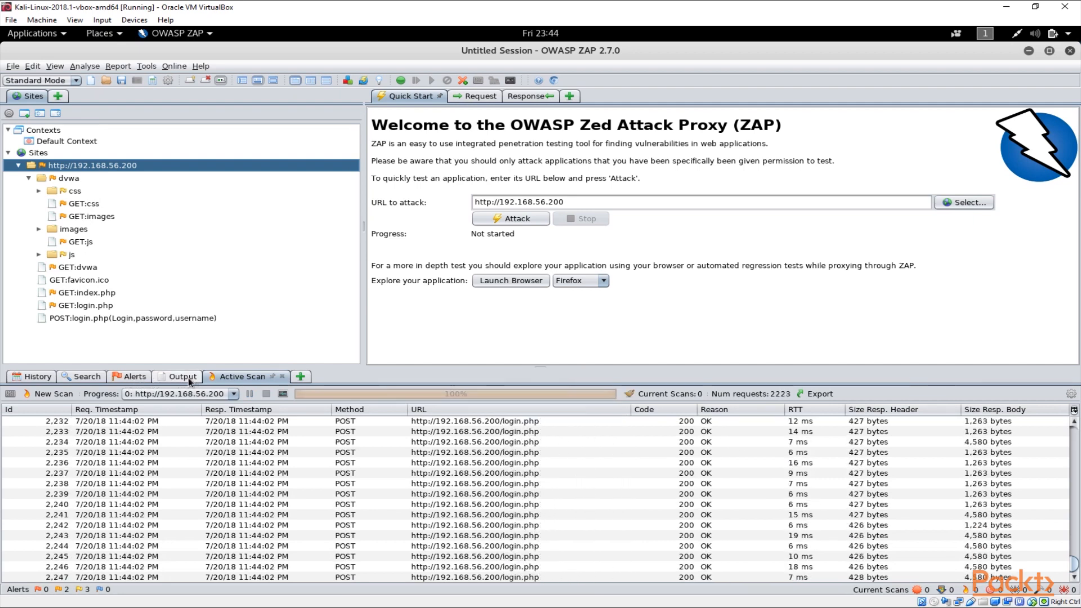
left_click(134, 376)
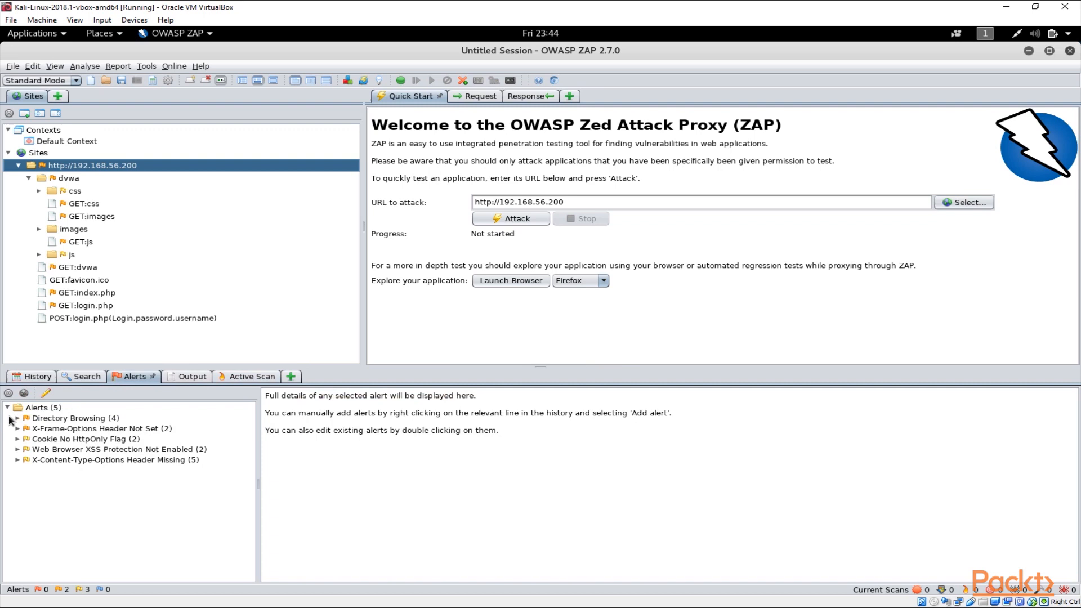
left_click(17, 417)
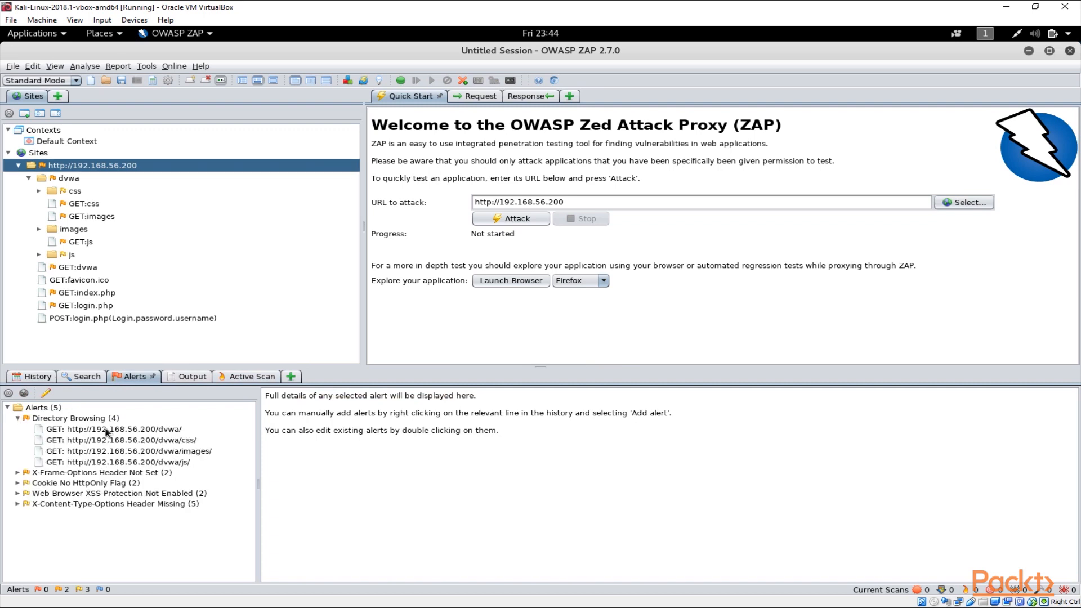
left_click(115, 429)
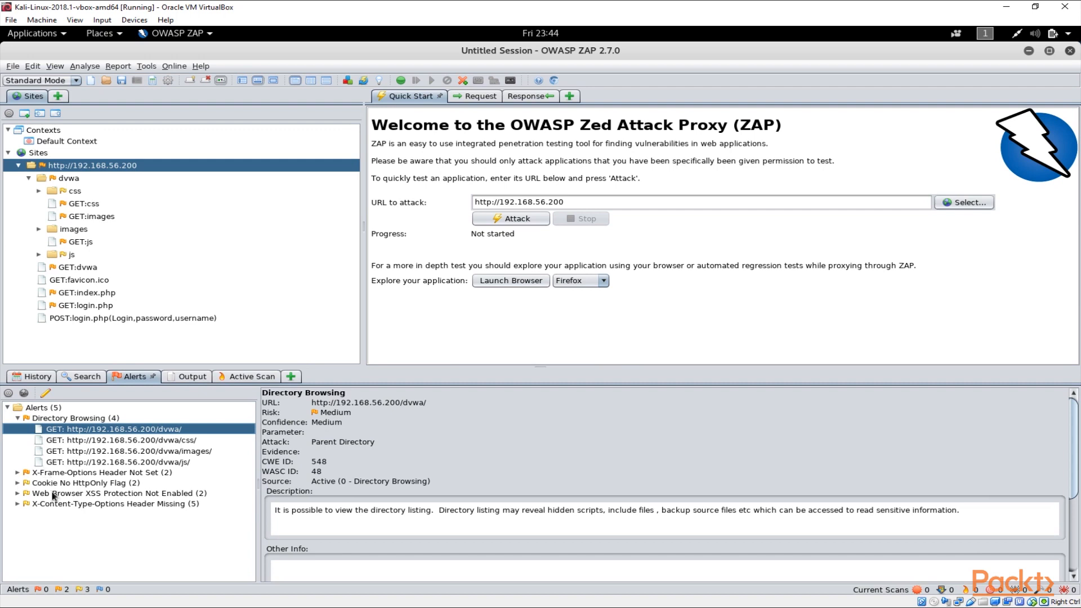
mouse_move(100, 487)
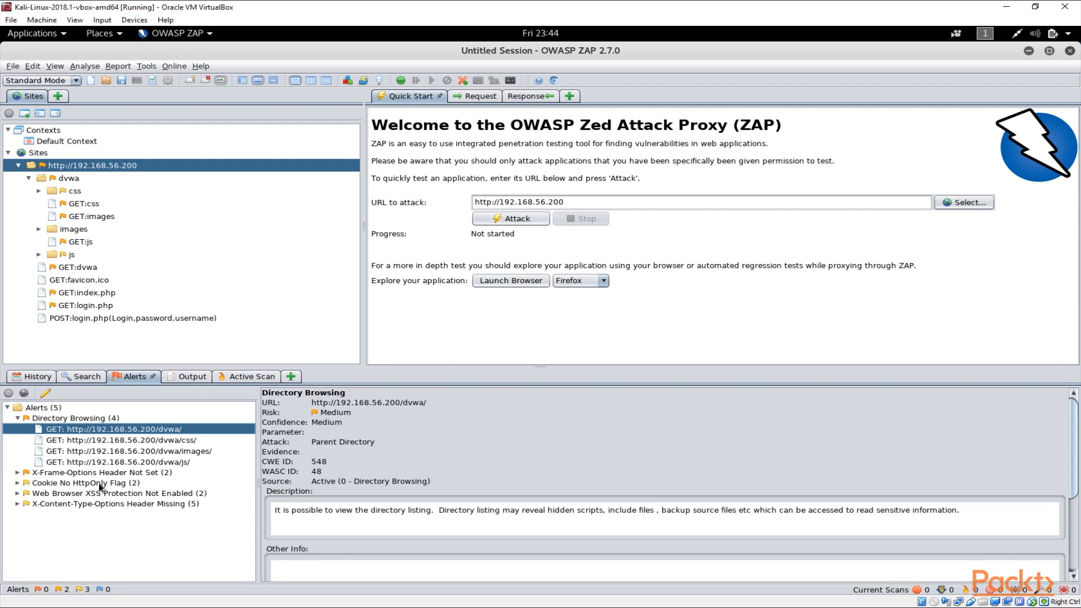
mouse_move(338, 217)
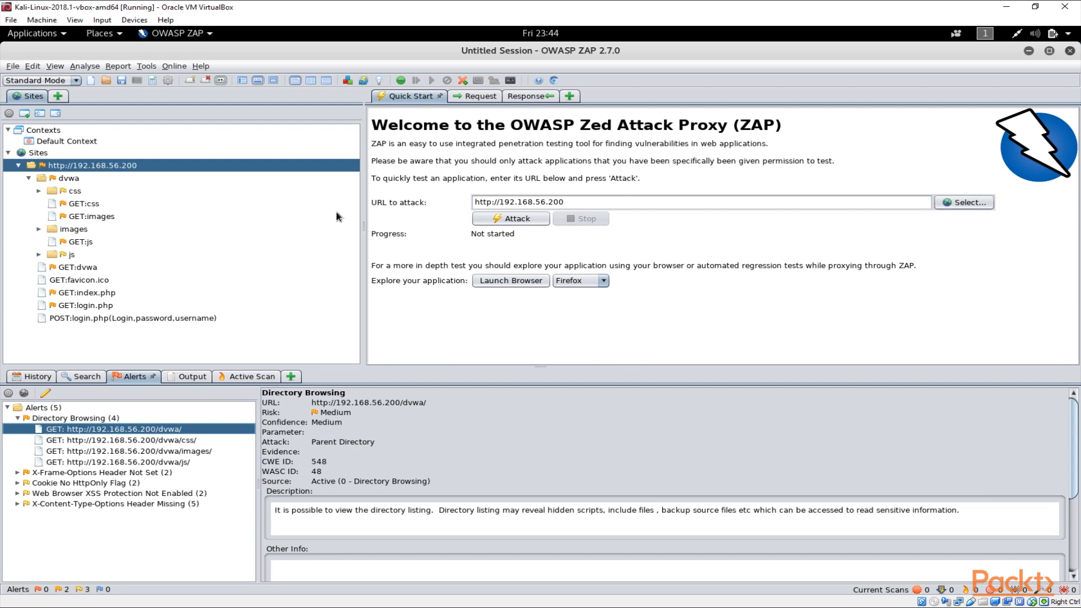
mouse_move(229, 232)
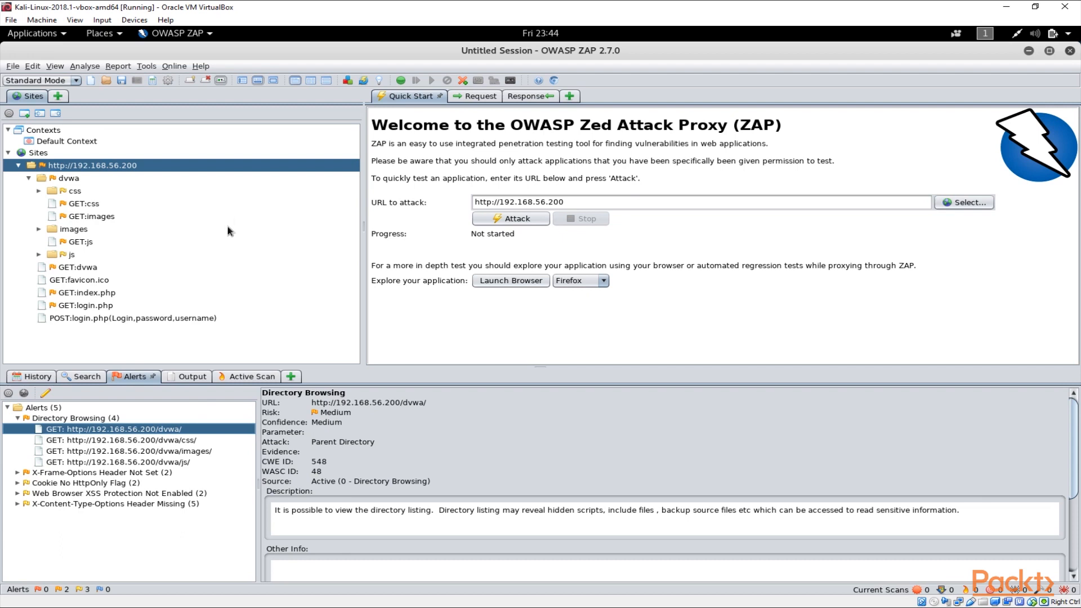
mouse_move(116, 430)
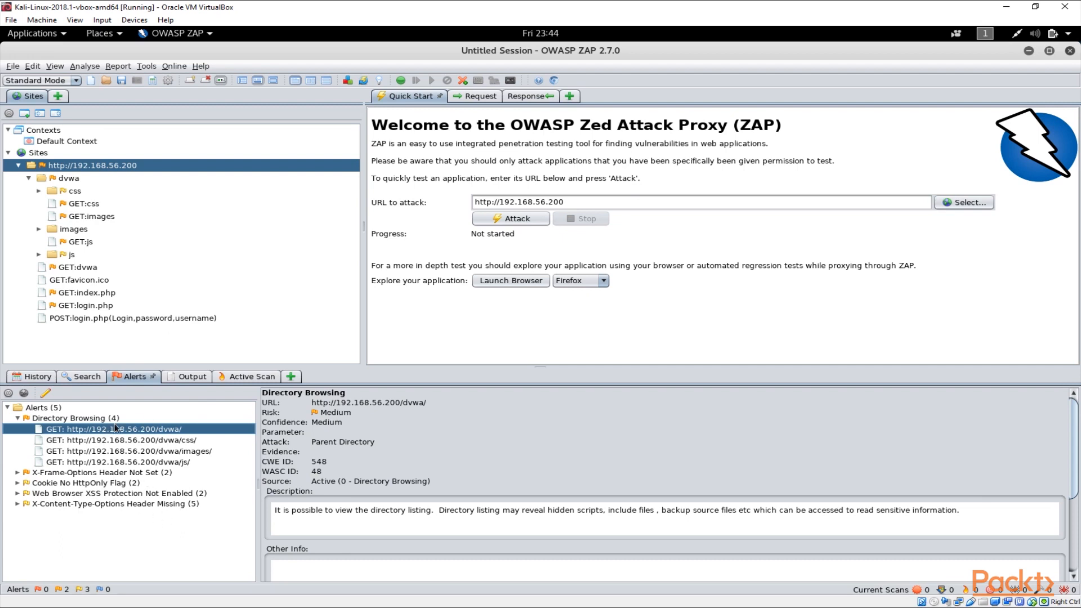